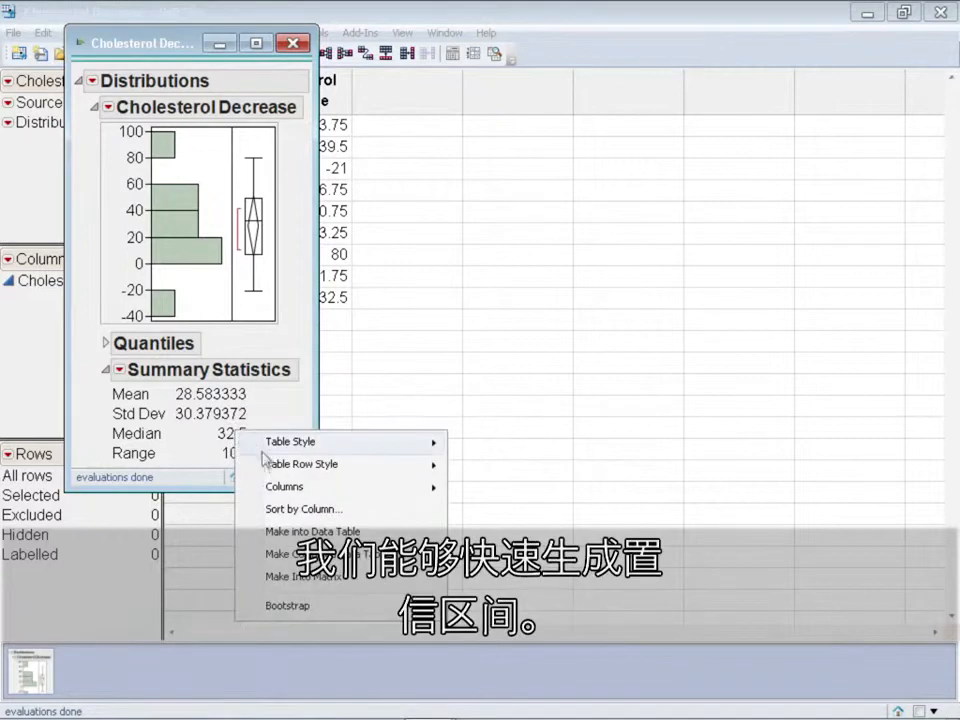
{"action": "mouse_move", "coordinate": [295, 615]}
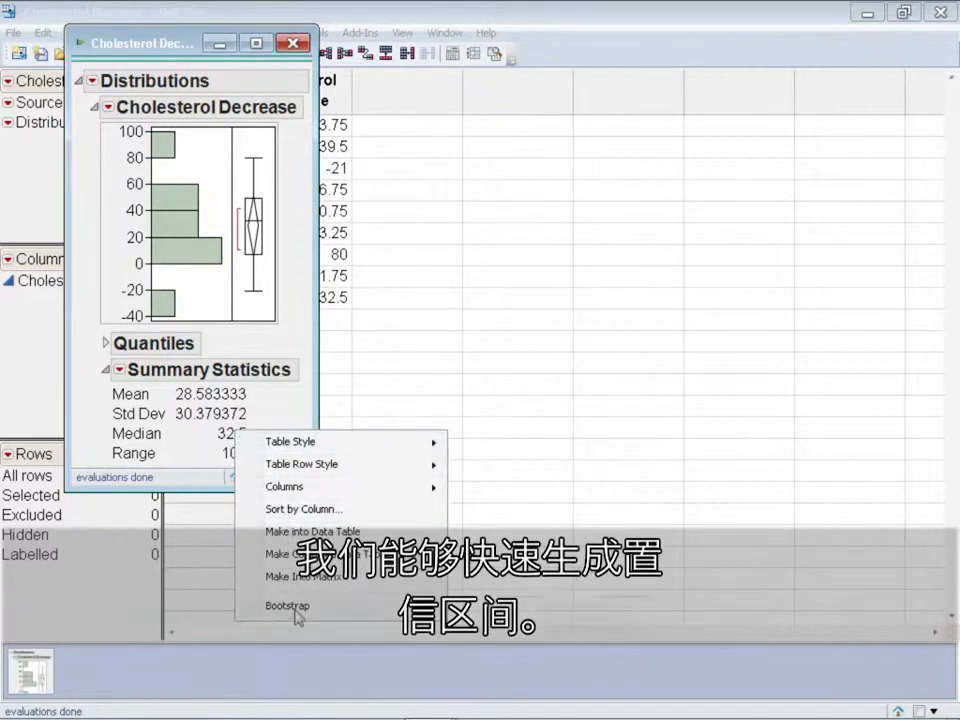
Step: Bootstrap the Cholesterol Decrease summary statistics with 100 samples and Split Selected Column
{"action": "left_click", "coordinate": [288, 606]}
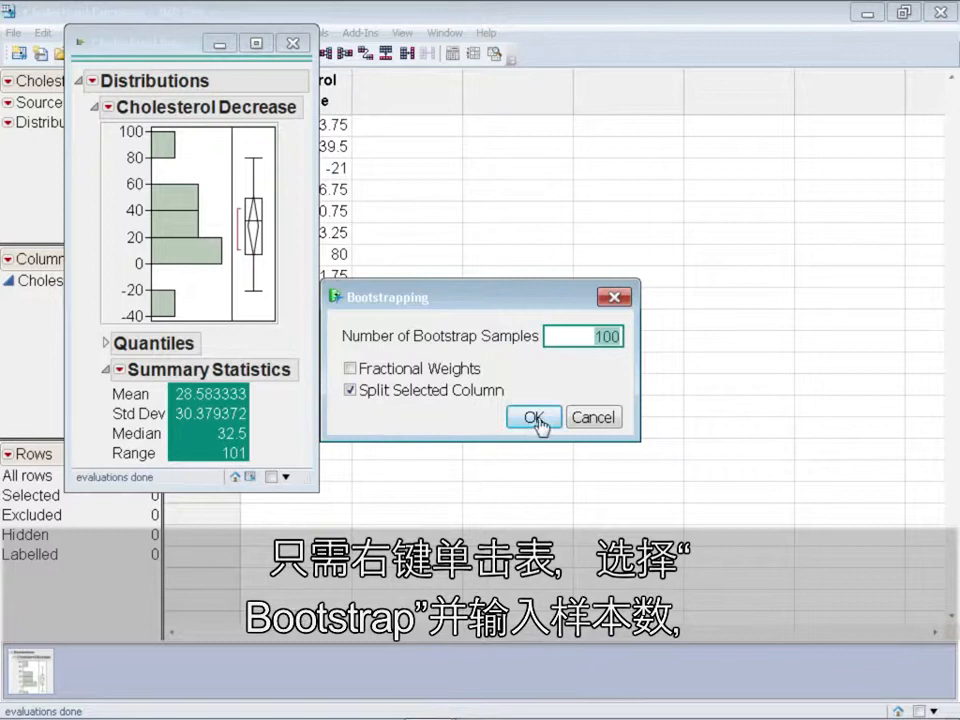
{"action": "left_click", "coordinate": [533, 417]}
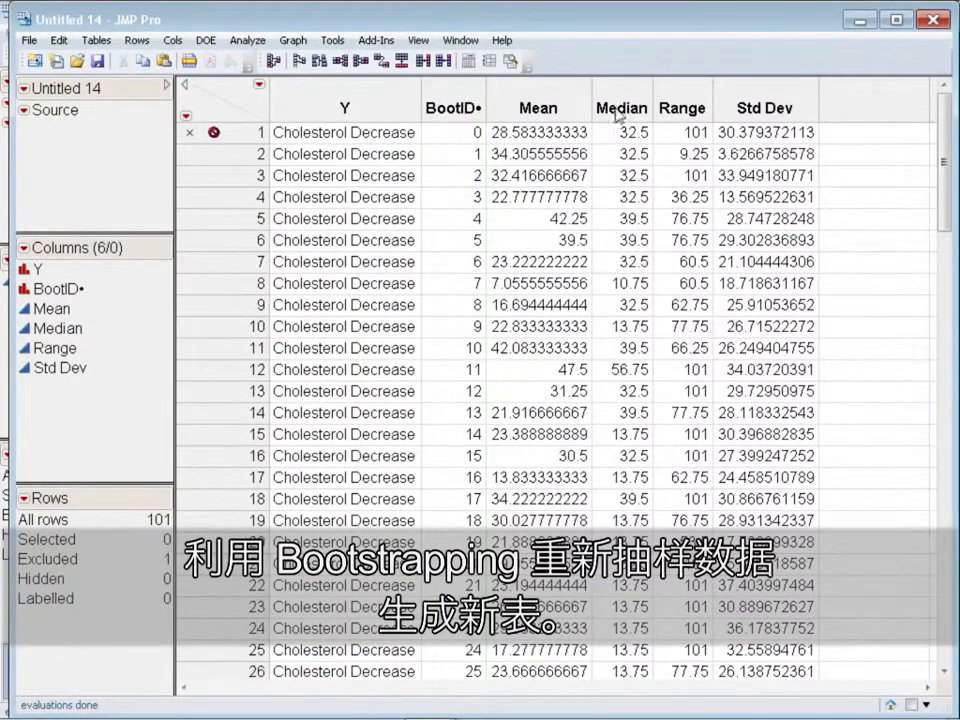
Step: Select the bootstrapped Median column and head to Analyze > Distribution
{"action": "left_click", "coordinate": [621, 107]}
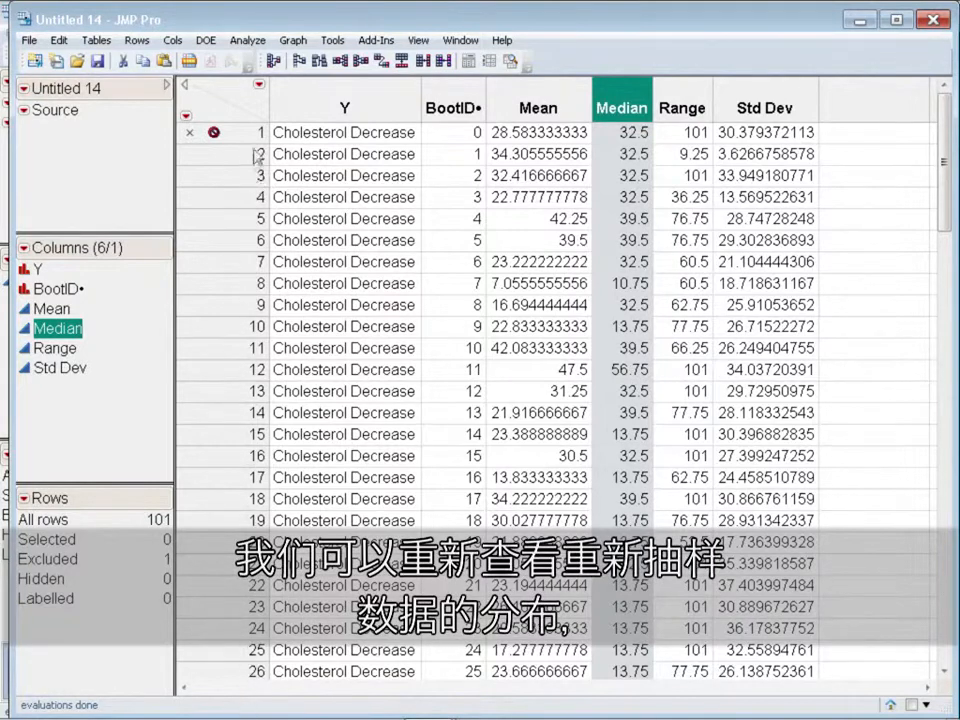
{"action": "left_click", "coordinate": [247, 40]}
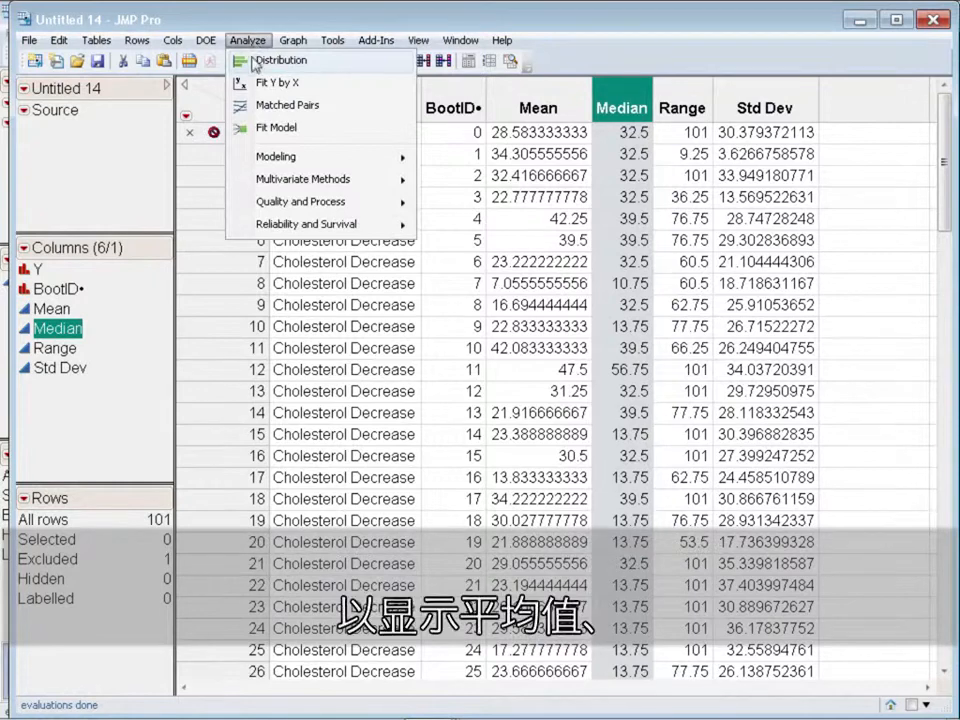